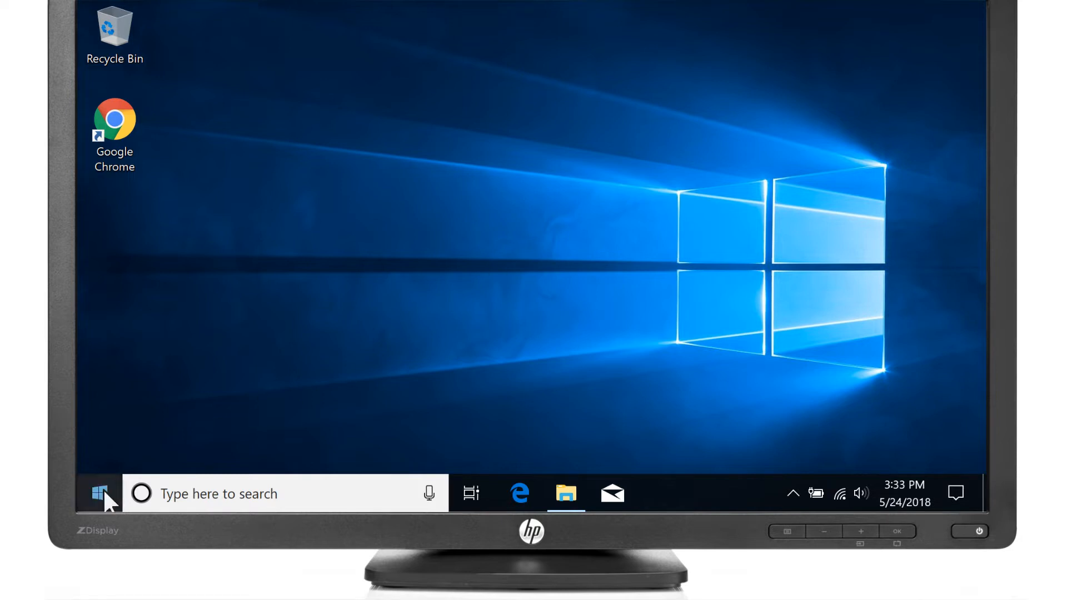
Step: Search for 'Activity history privacy settings' and open the best match
type("Activity history privacy settings")
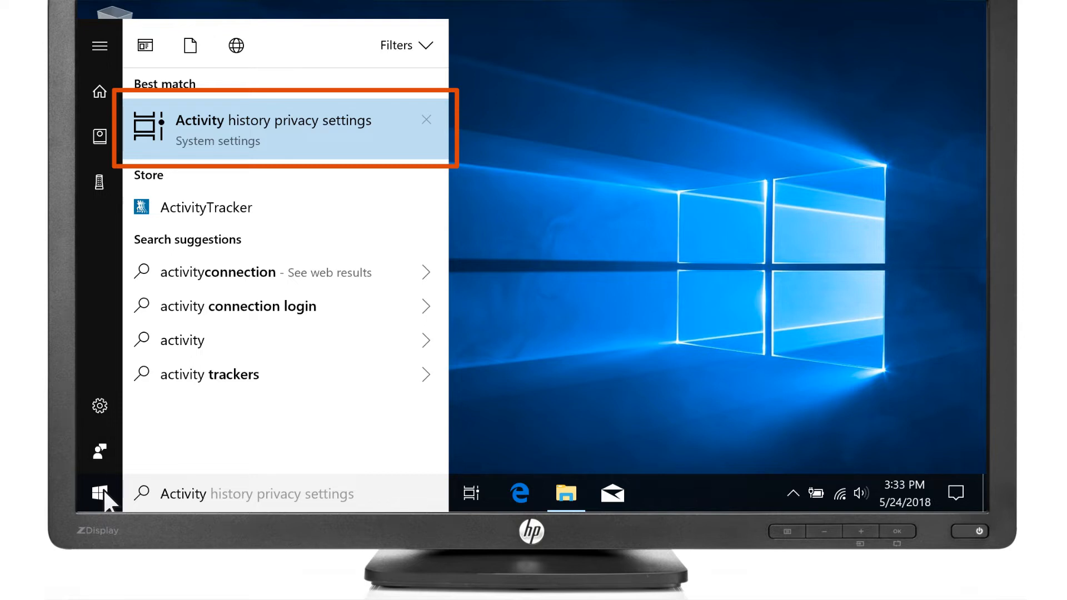
left_click(272, 128)
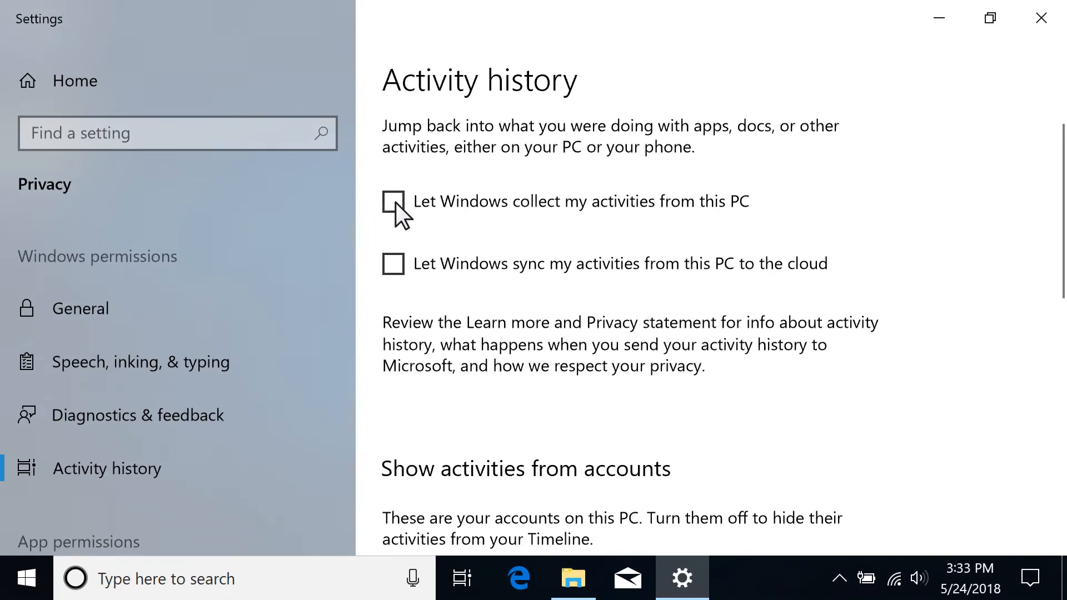
Step: Turn on activity collection from this PC and syncing activities to the cloud
left_click(394, 201)
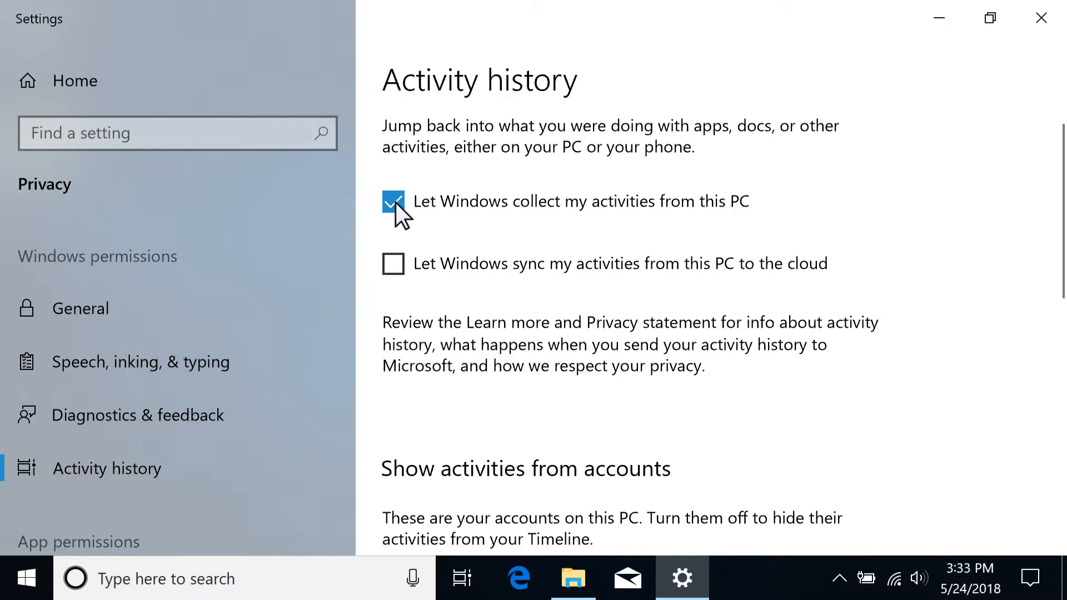
left_click(394, 264)
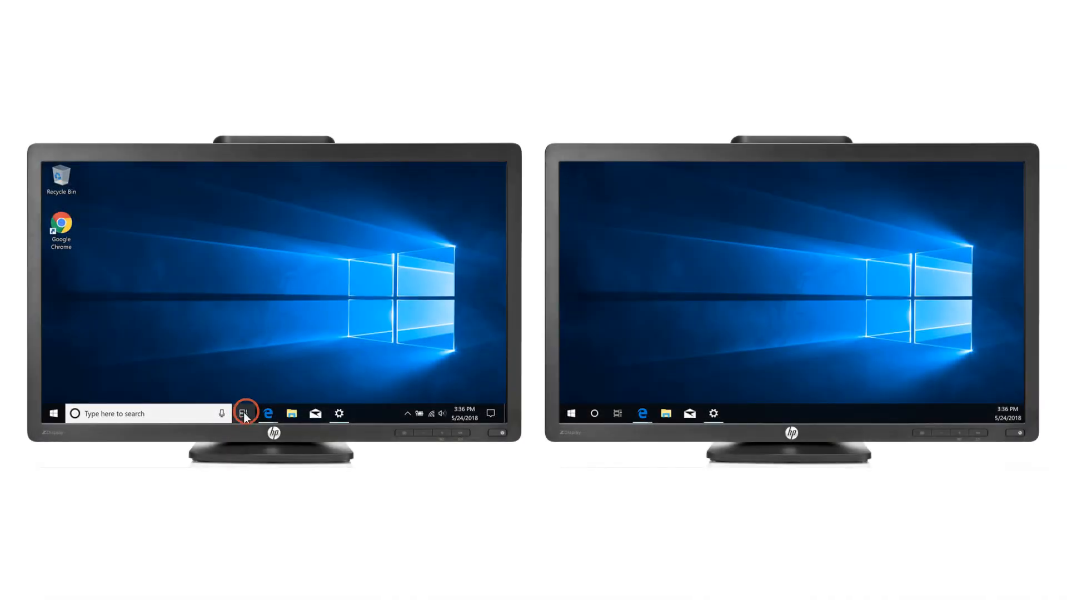
Step: Open Task View to show the Timeline of open windows and activities
left_click(245, 413)
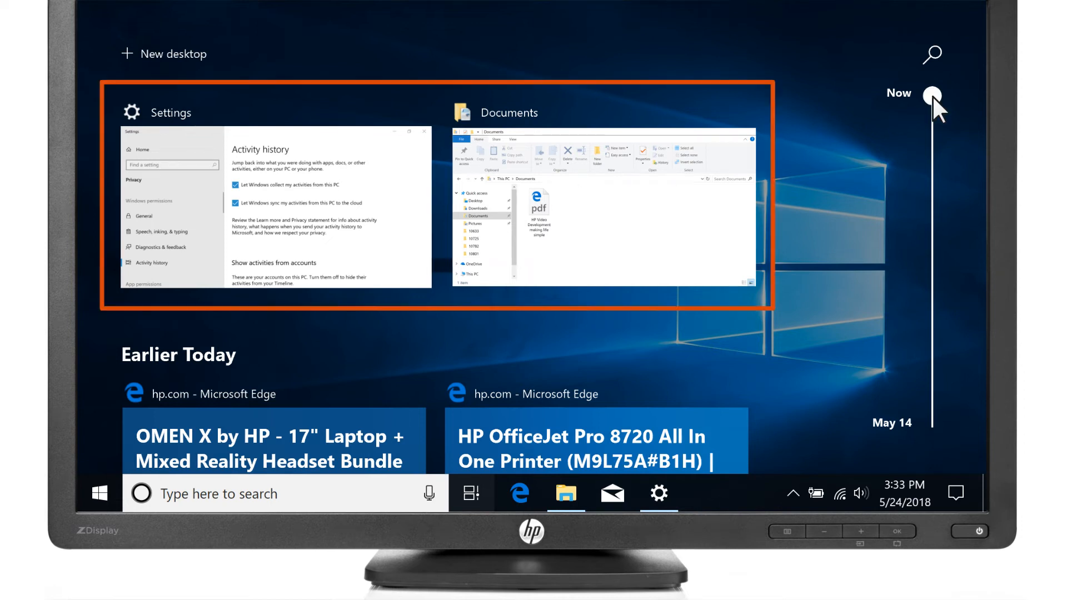
Step: Scroll the Timeline back to May 22 afternoon activities
scroll("down", 3)
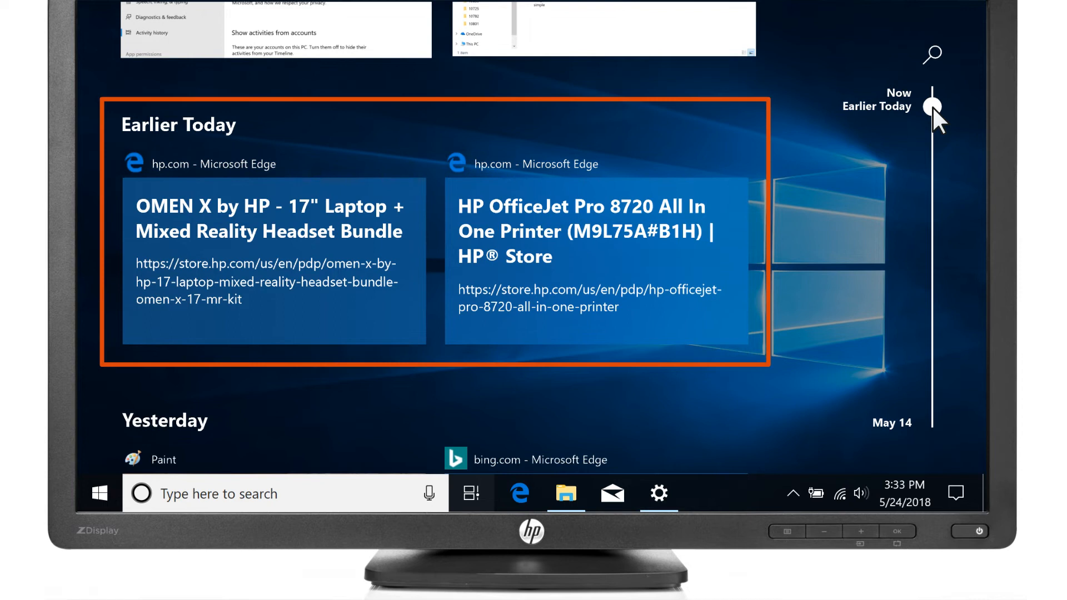
scroll("down", 3)
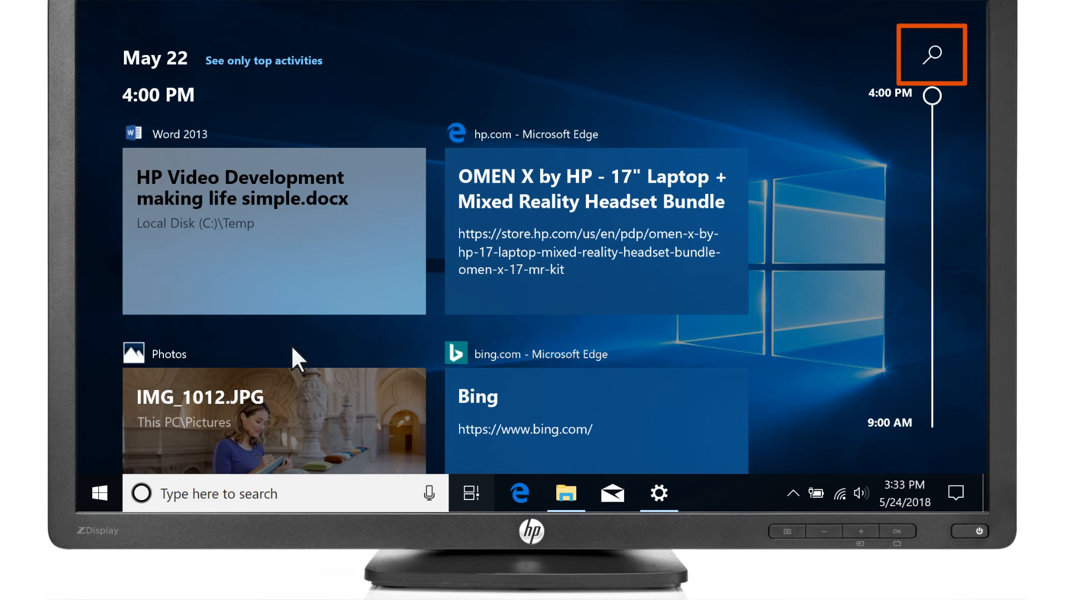
Step: Search Timeline activities for 'Bing', then clear the search
left_click(931, 55)
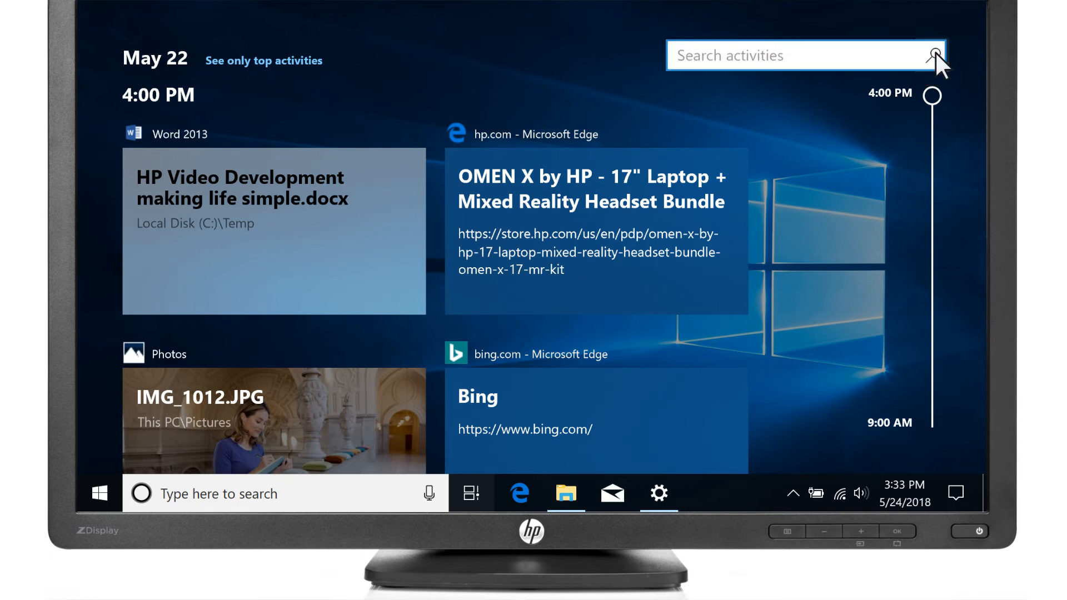
type("Bing")
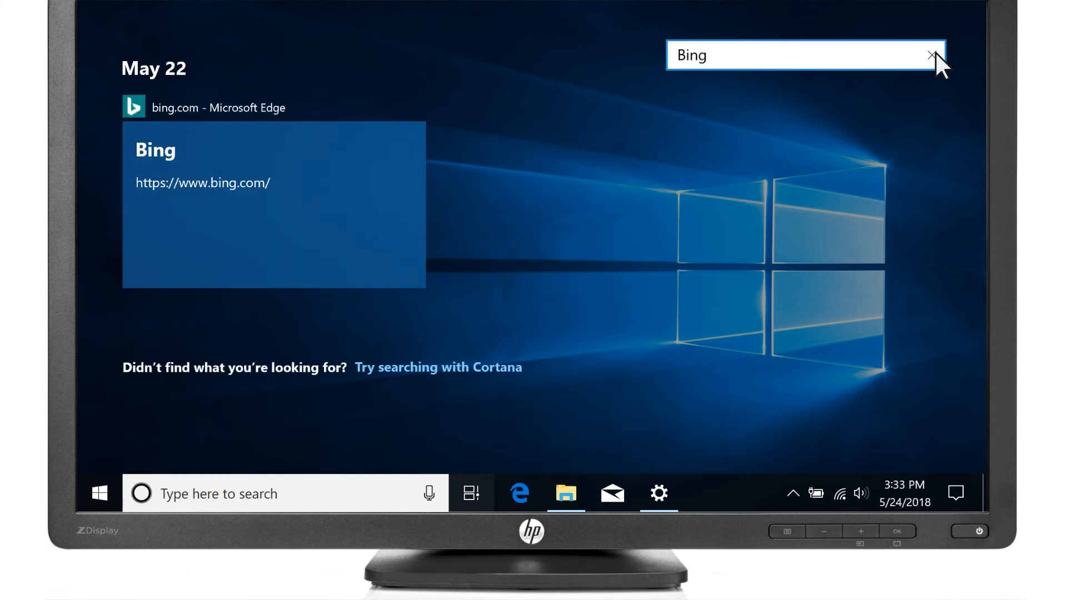
left_click(931, 55)
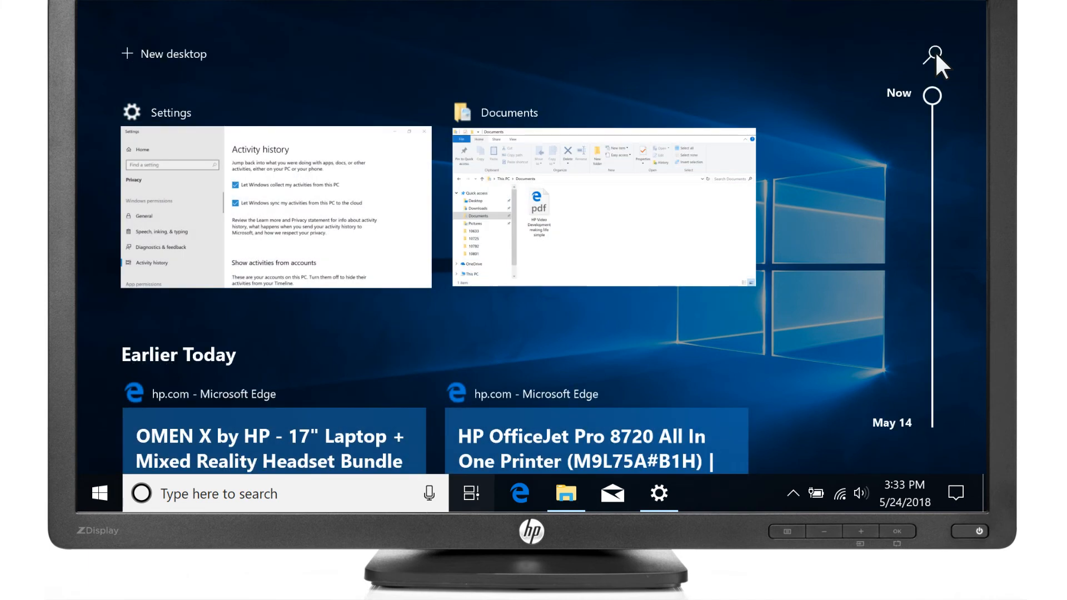
mouse_move(557, 176)
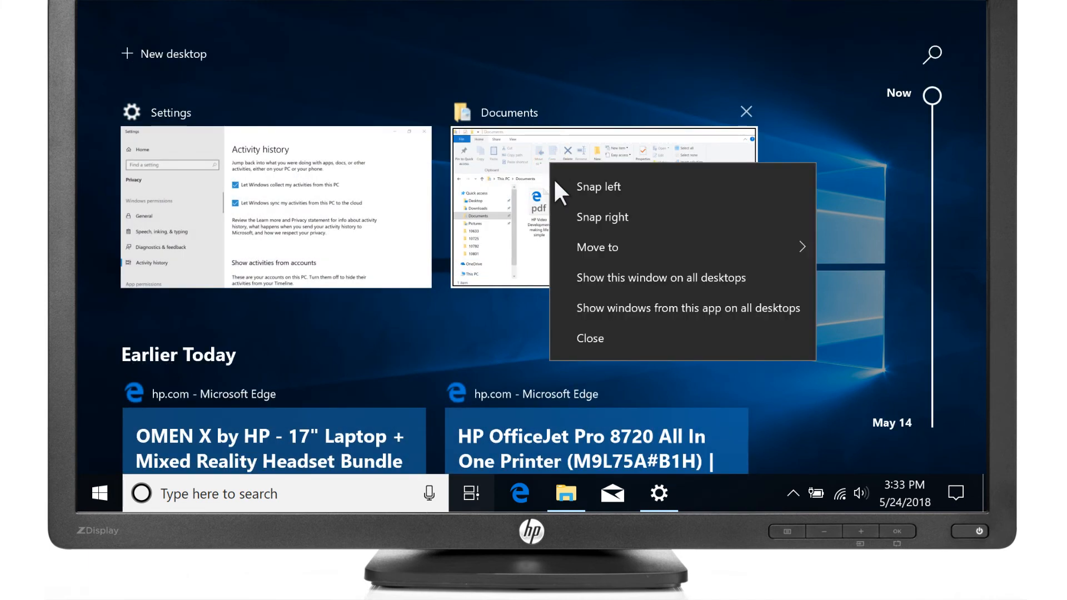
Step: Close the Documents window from the Timeline
left_click(589, 338)
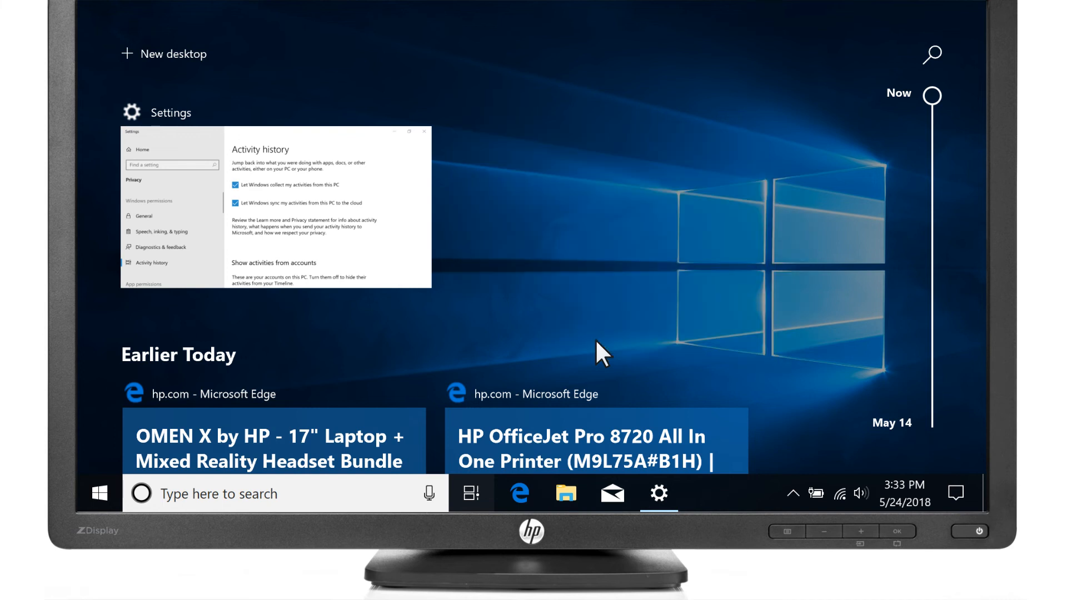
mouse_move(397, 207)
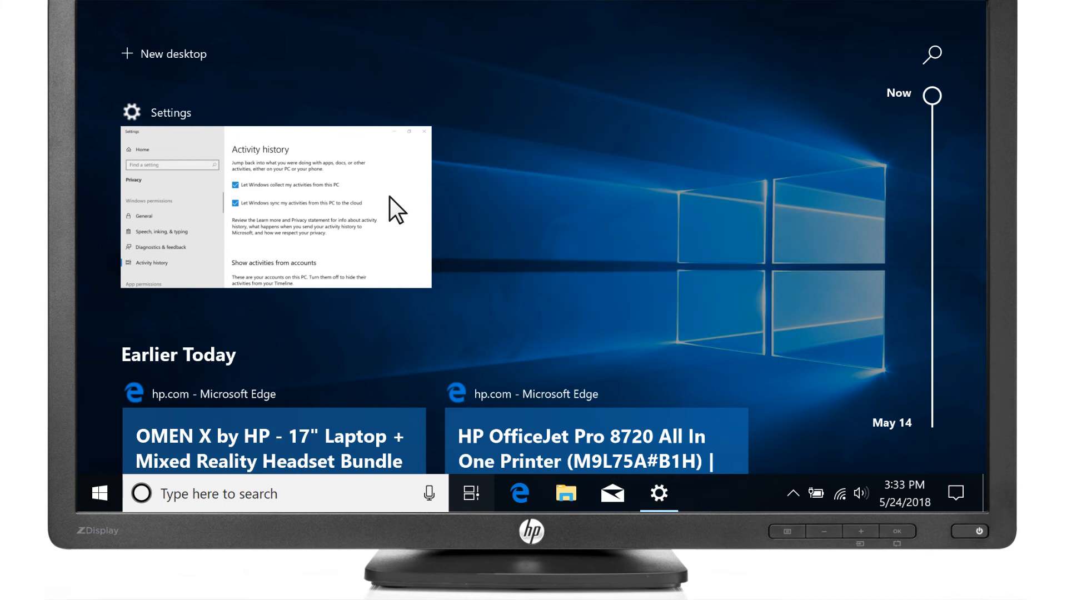